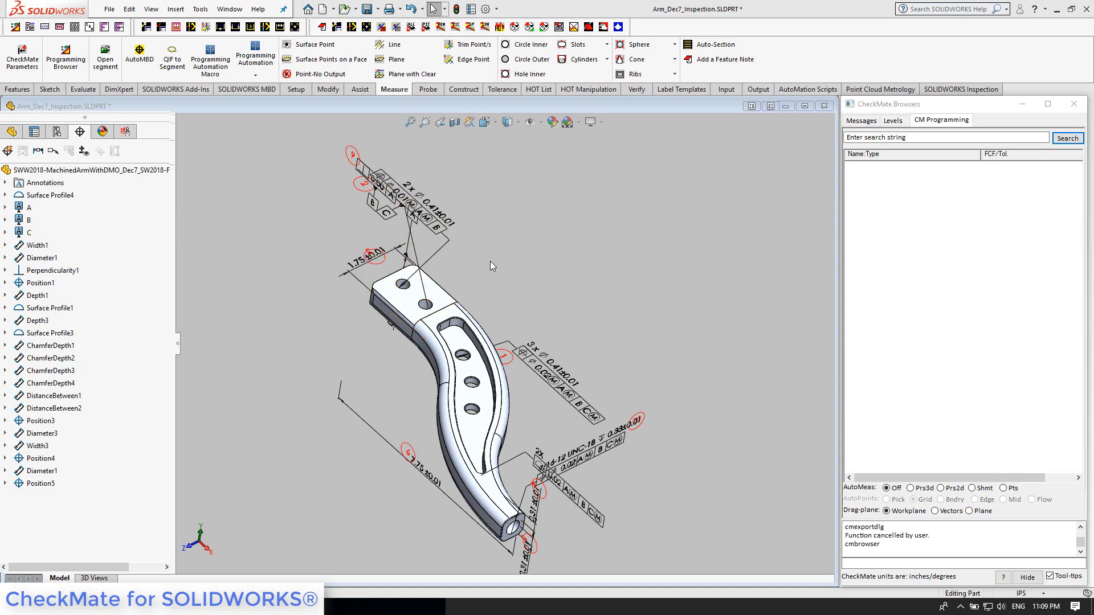
pyautogui.moveTo(815, 314)
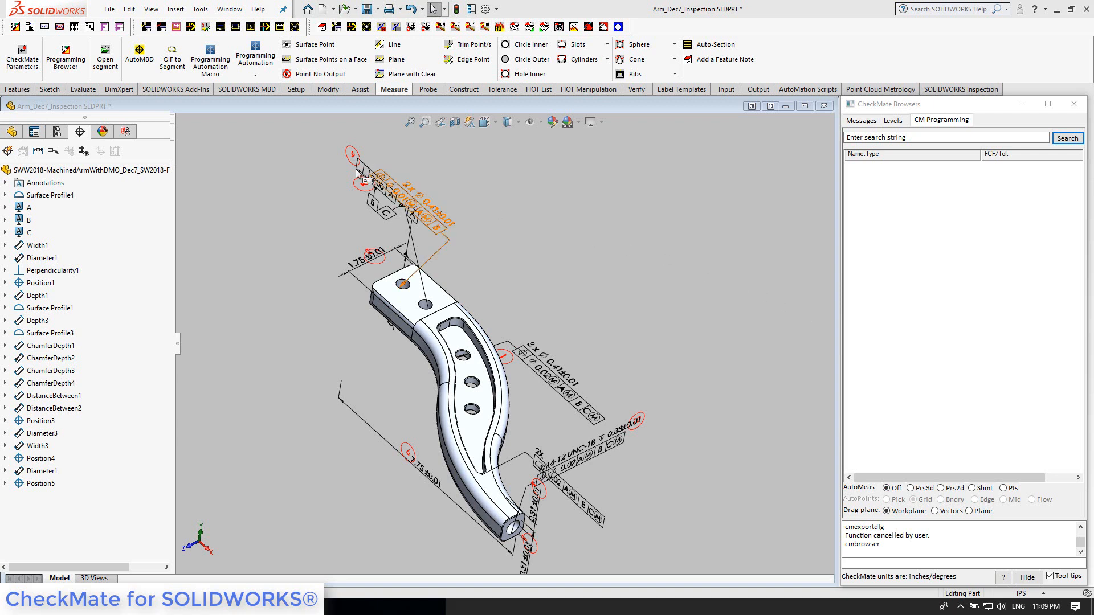
pyautogui.moveTo(139, 67)
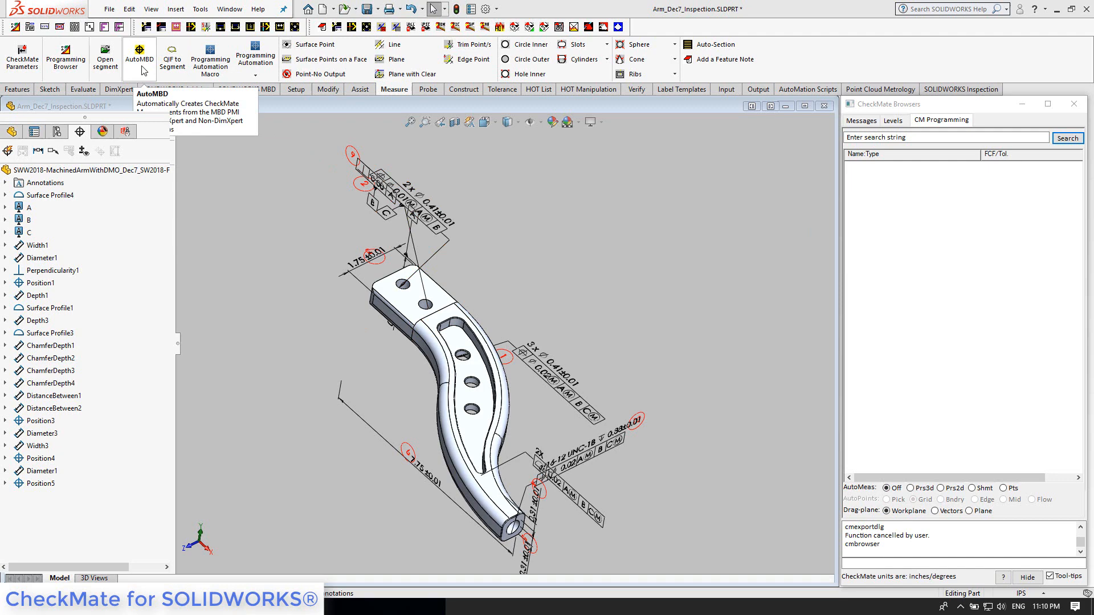
# Enable inspection balloon numbers, probe moves, coordinate systems from DRFs and datum-target processing in the AutoMBD loader
pyautogui.click(139, 48)
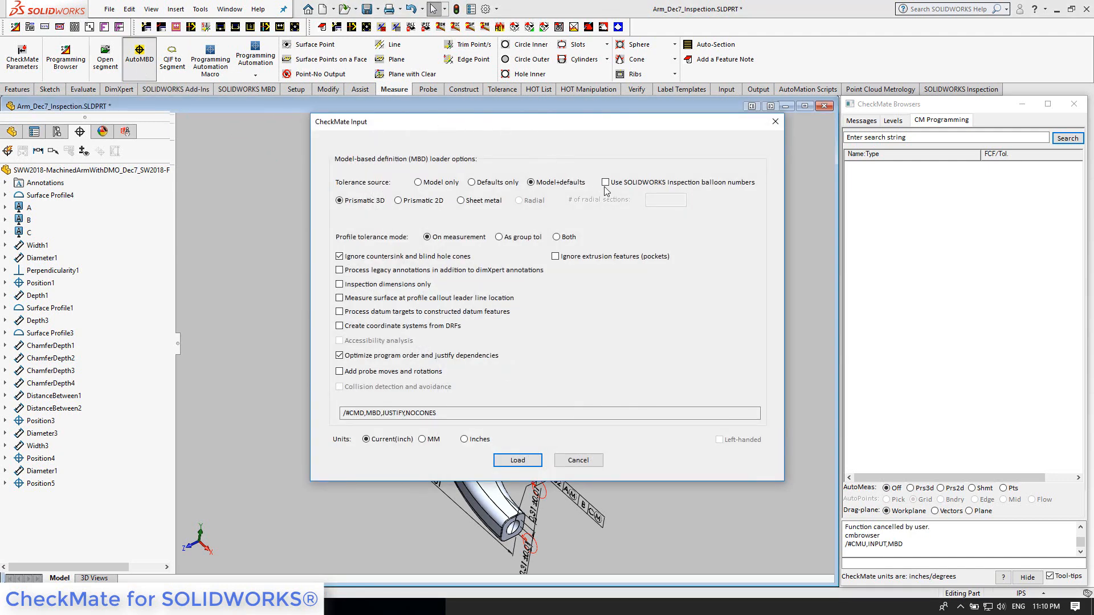
pyautogui.click(605, 181)
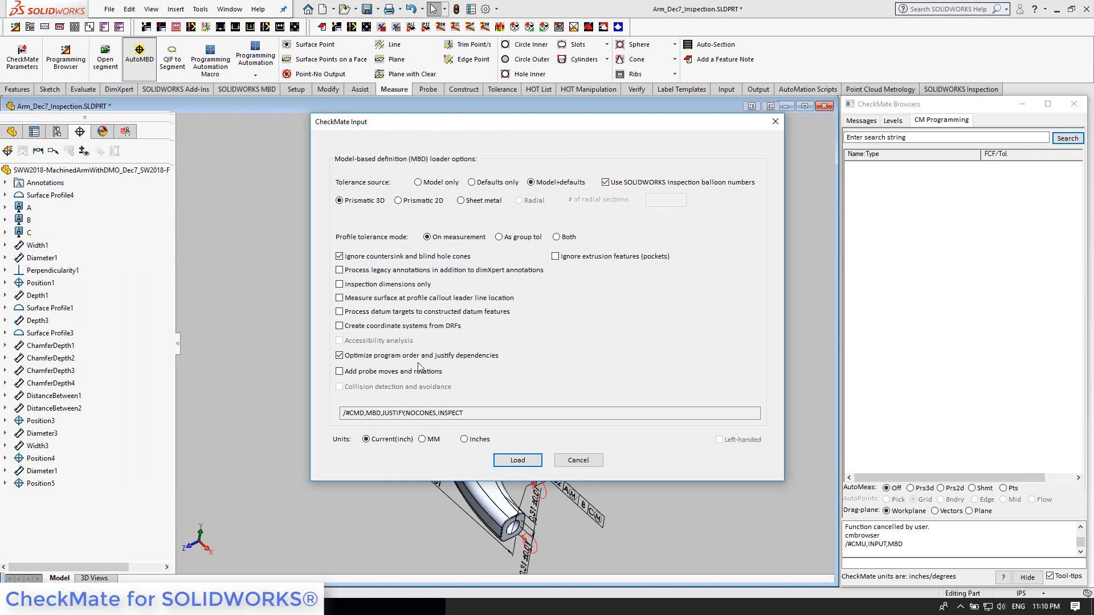
pyautogui.click(340, 371)
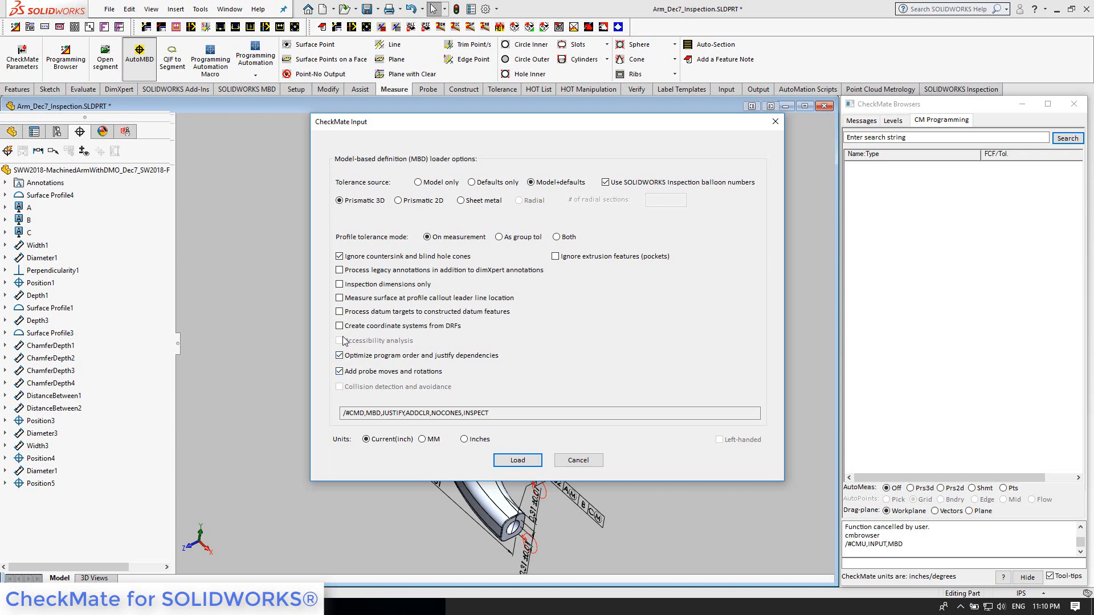
pyautogui.click(340, 326)
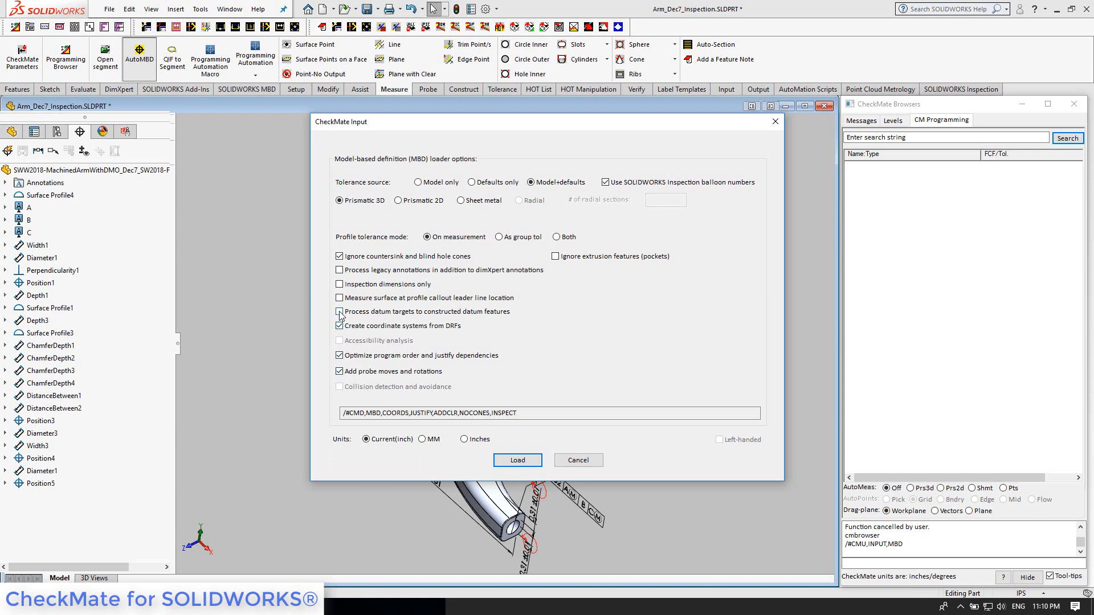
pyautogui.click(339, 311)
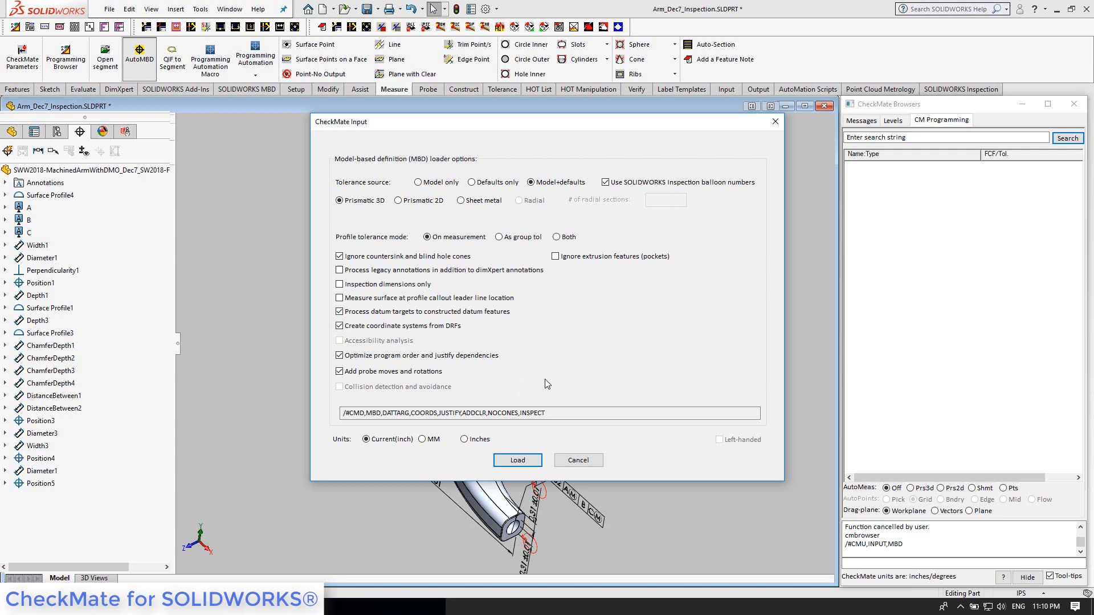
pyautogui.moveTo(519, 359)
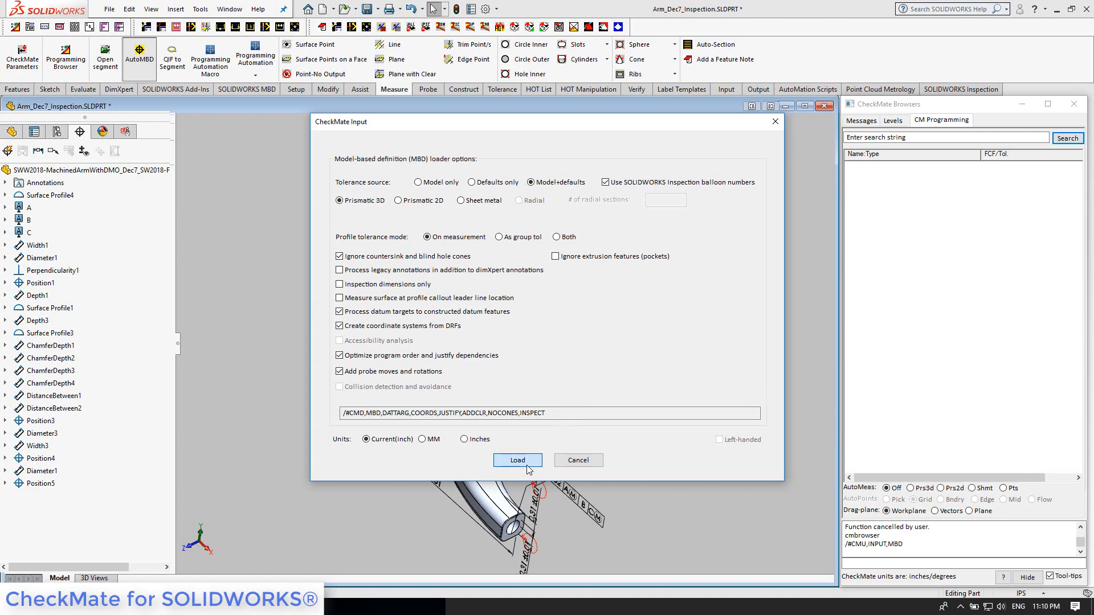
# Load the arm's MBD annotations into an inspection program of scanned features, probe moves and tolerances
pyautogui.click(517, 459)
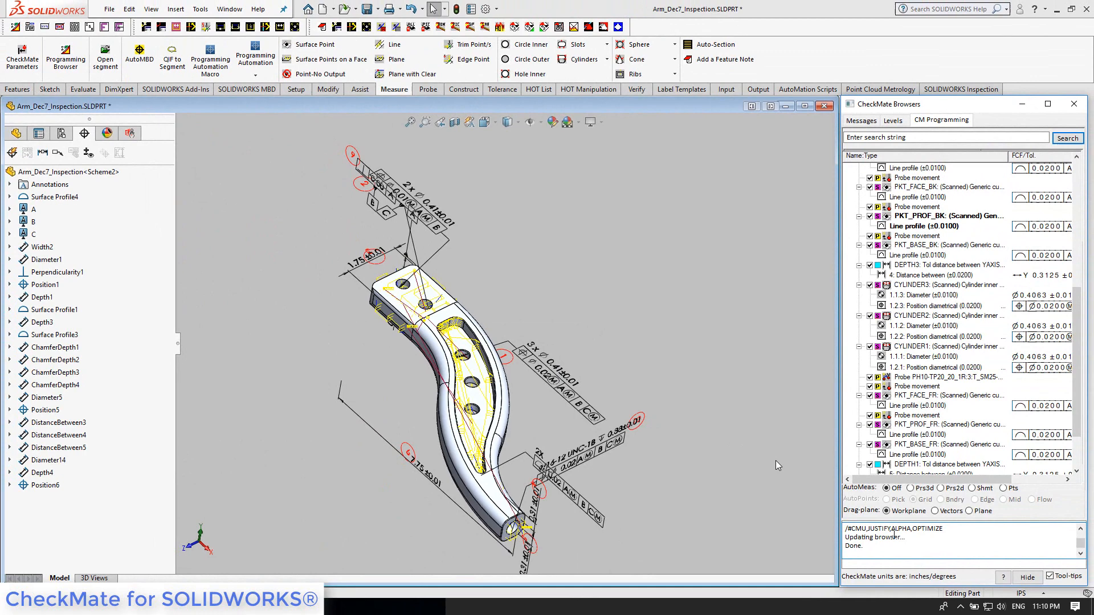
pyautogui.moveTo(788, 520)
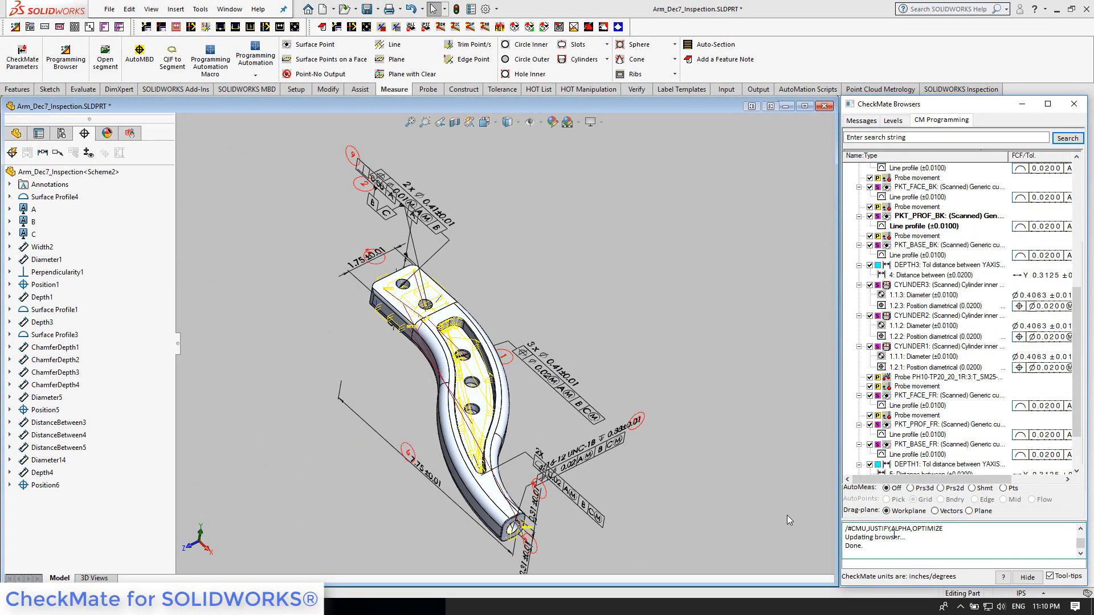
pyautogui.moveTo(793, 525)
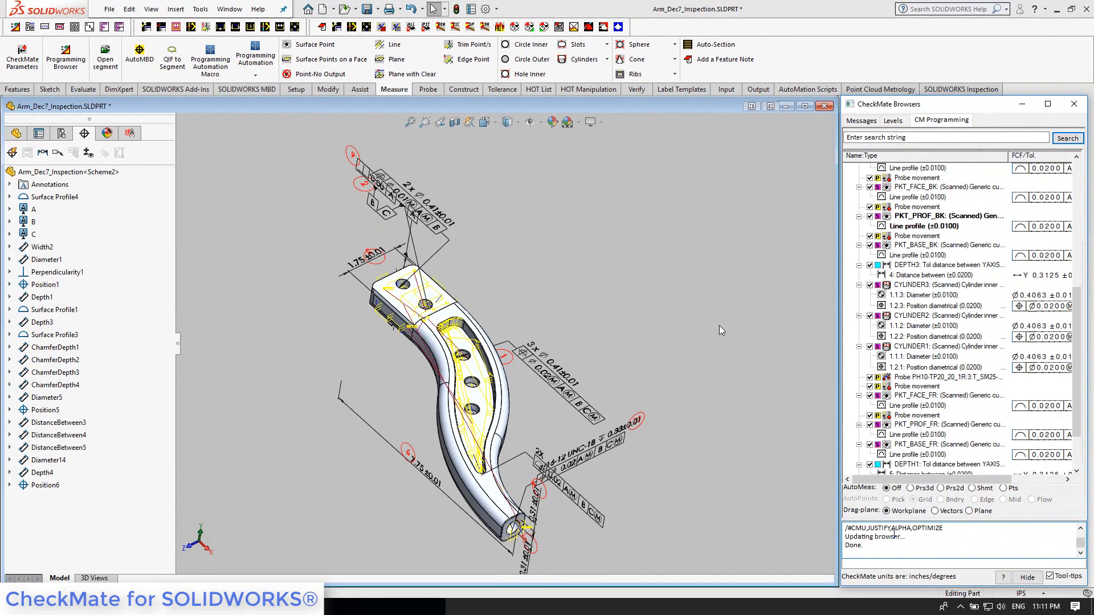
pyautogui.moveTo(718, 326)
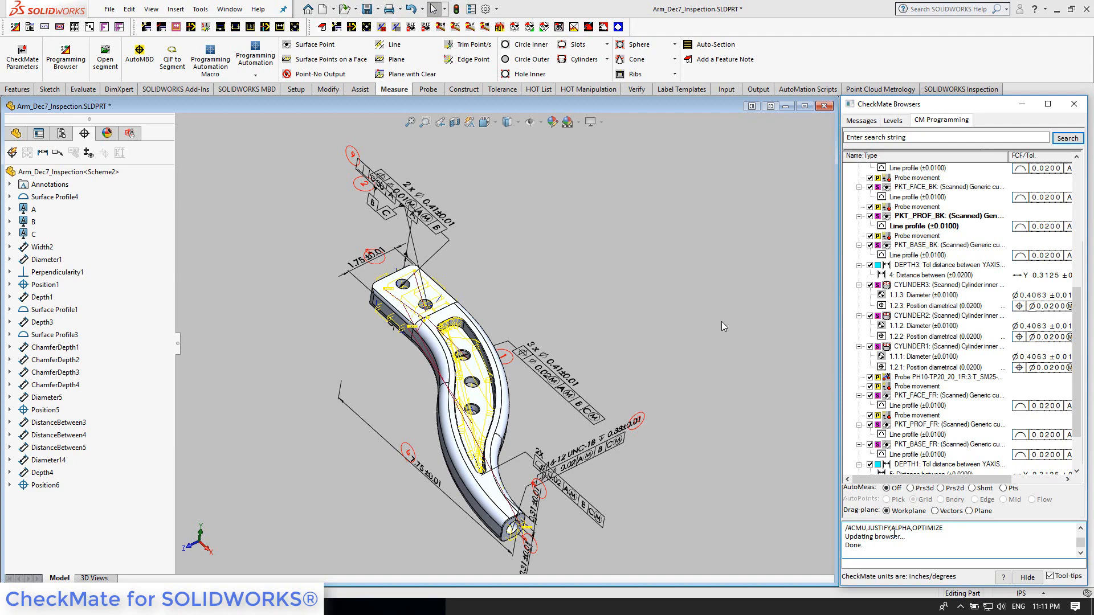
pyautogui.moveTo(810, 306)
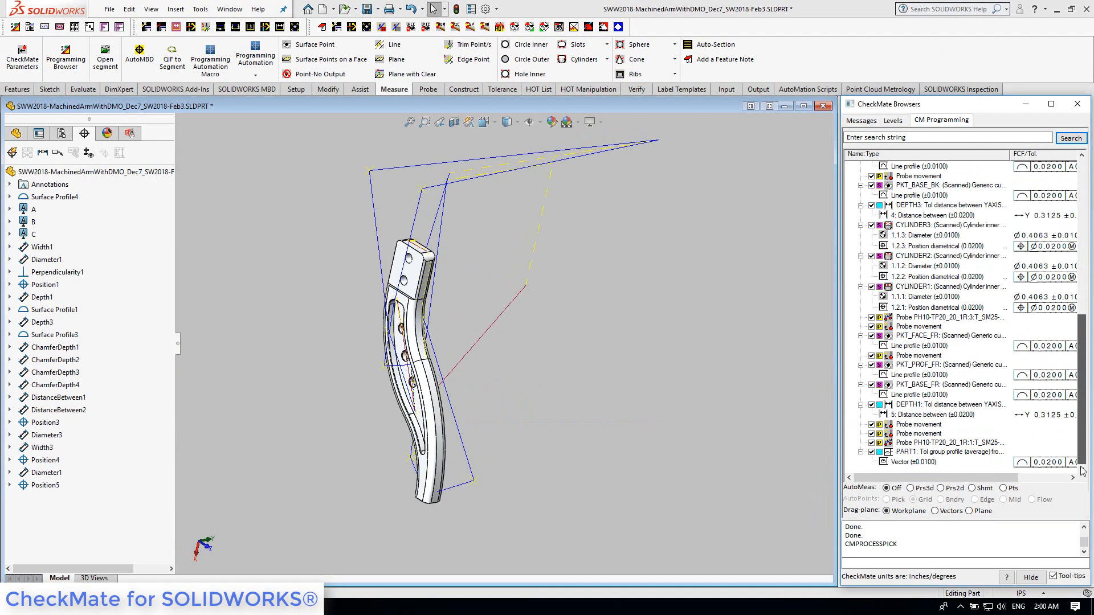
# Show the ArmHold fixture level and confirm the probe path collision check finds no collisions
pyautogui.click(894, 121)
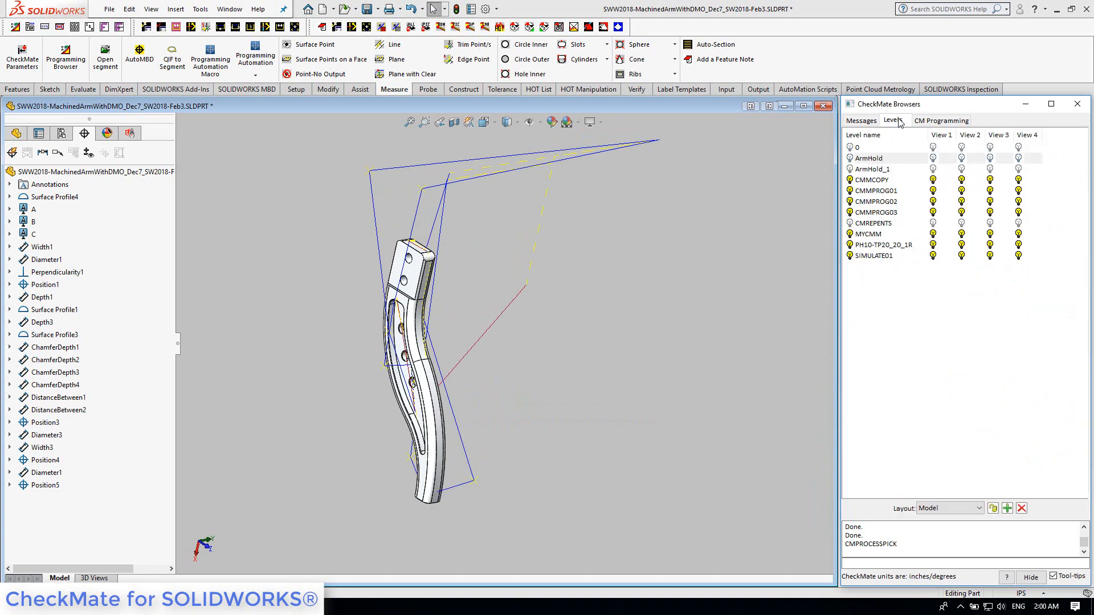
pyautogui.click(869, 157)
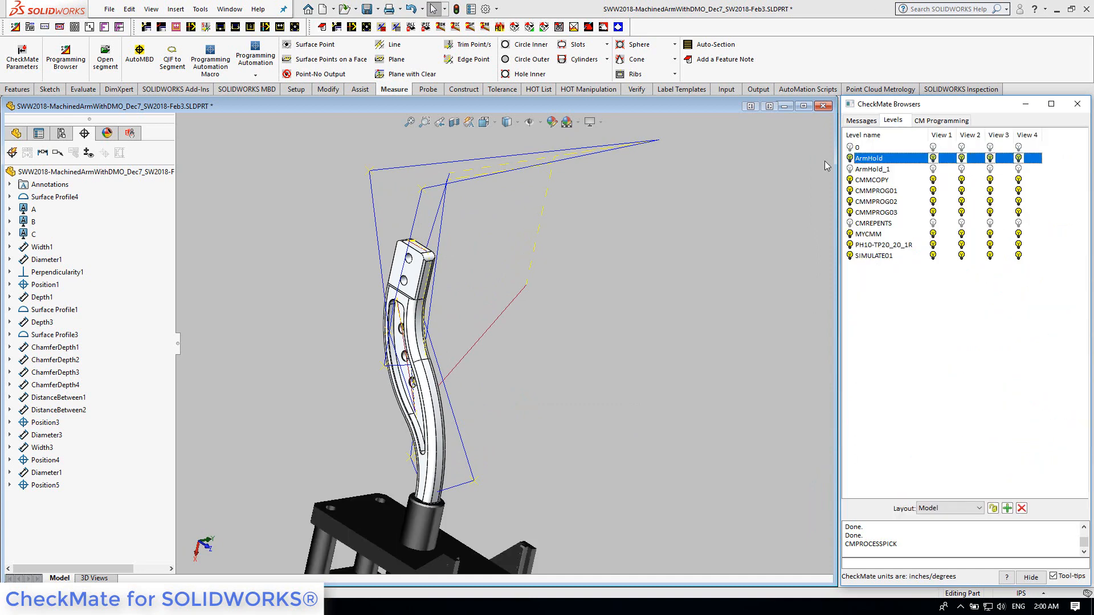
pyautogui.click(941, 120)
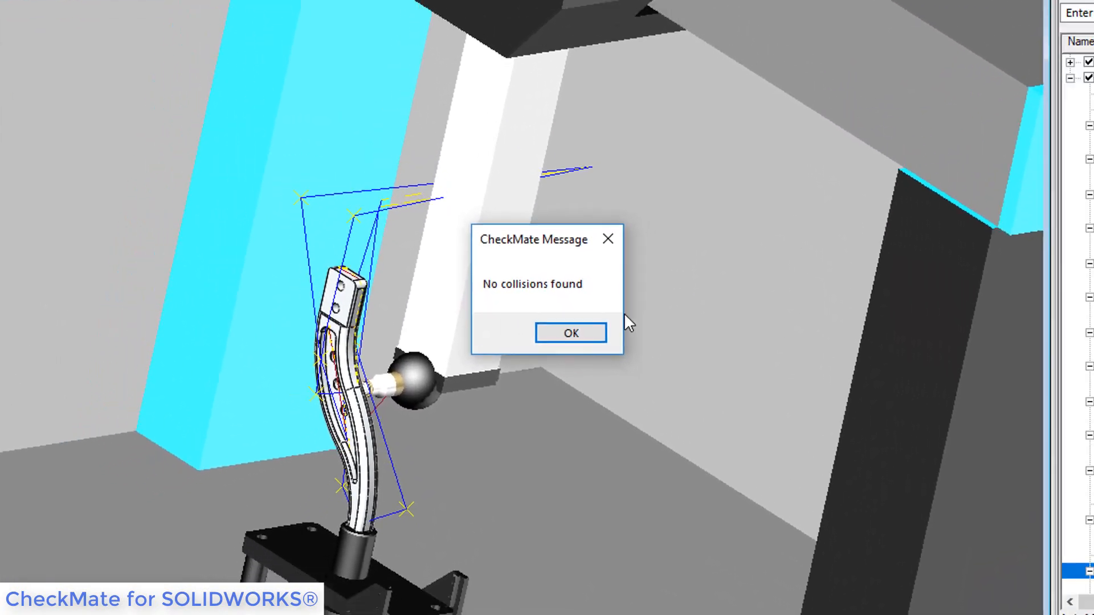
pyautogui.click(570, 332)
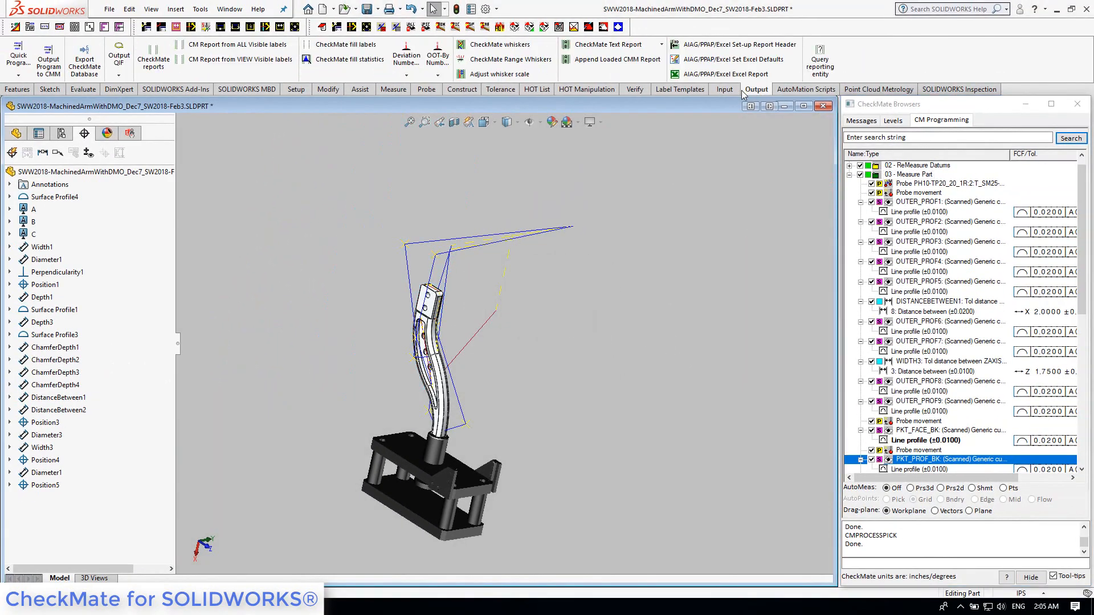
# Output the inspection program as DMIS for a Wenzel OpenDMIS target CMM
pyautogui.click(56, 52)
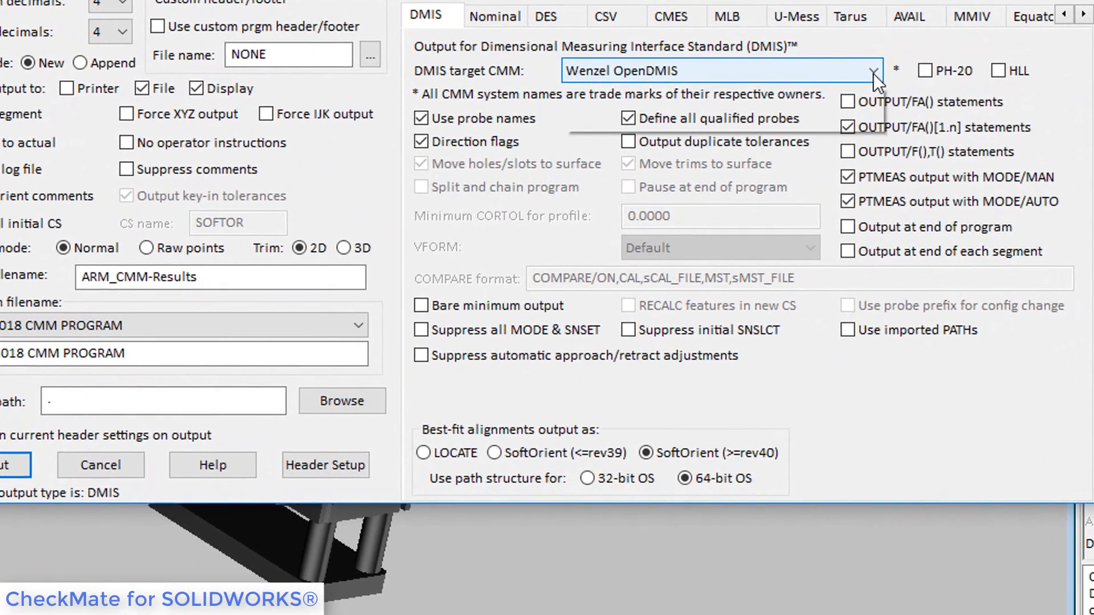
pyautogui.click(873, 71)
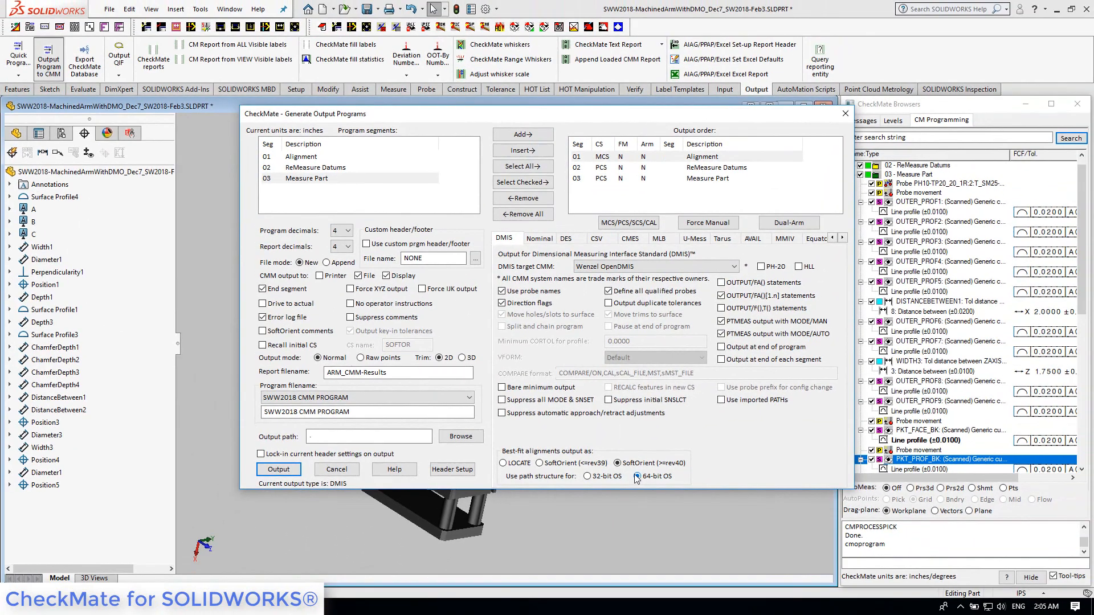
pyautogui.click(278, 470)
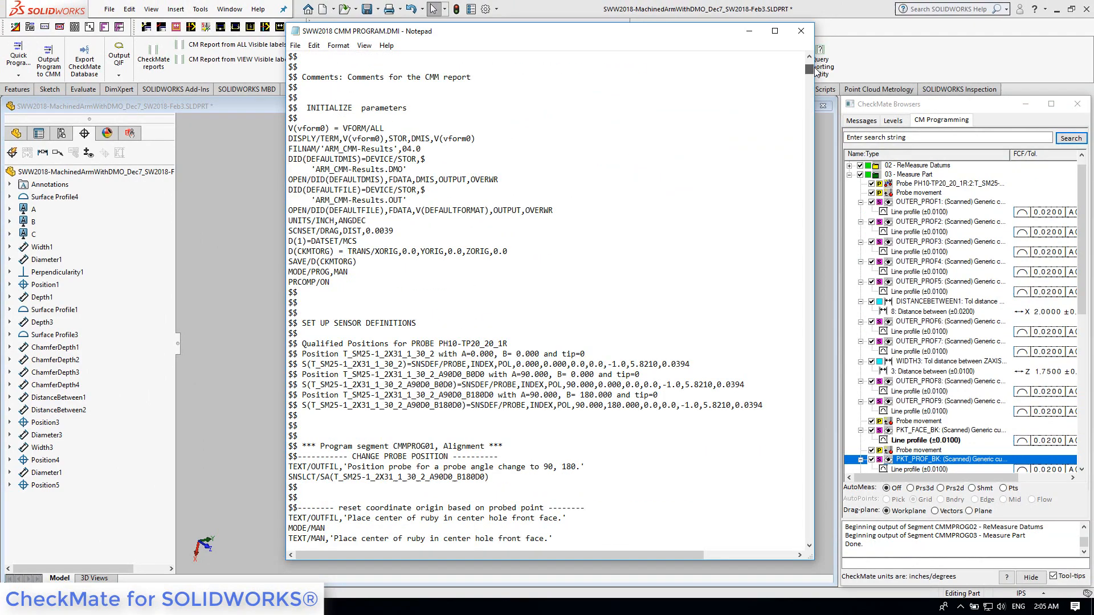
pyautogui.scroll(-3)
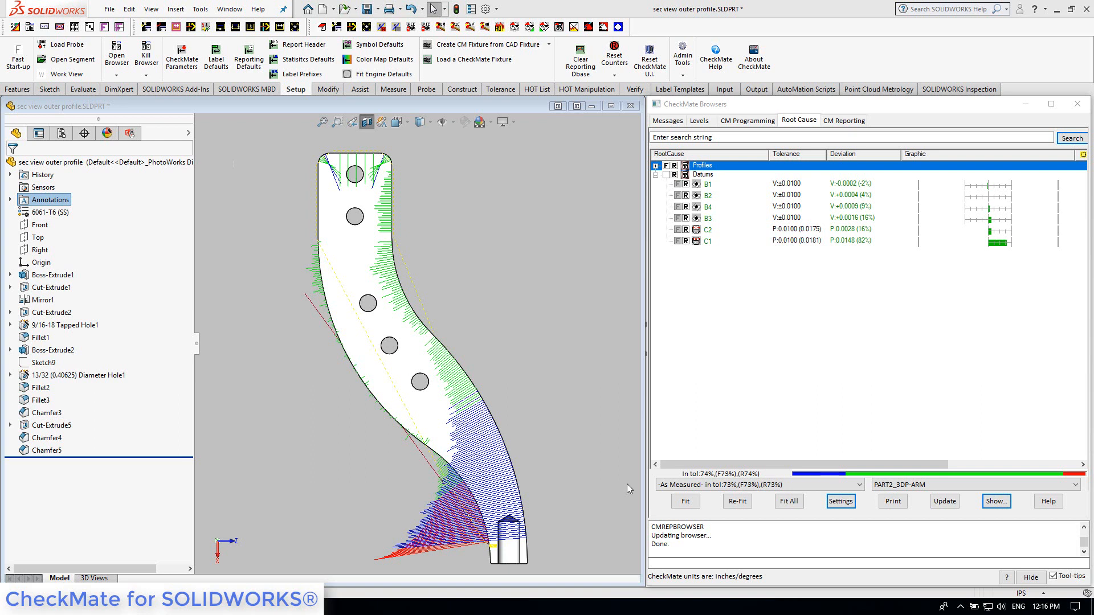
pyautogui.moveTo(713, 293)
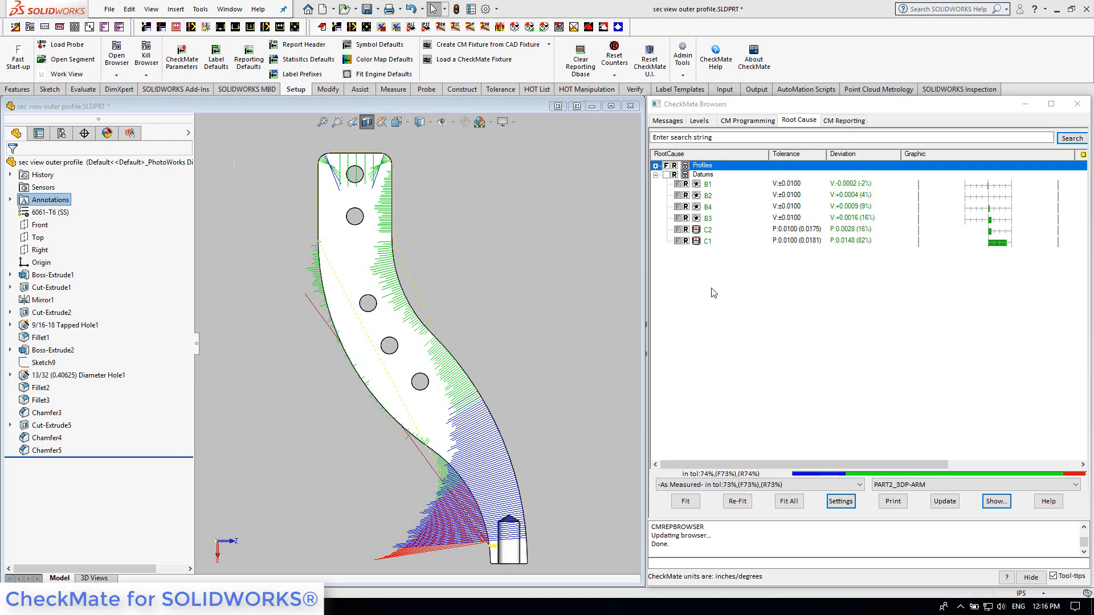
pyautogui.moveTo(733, 199)
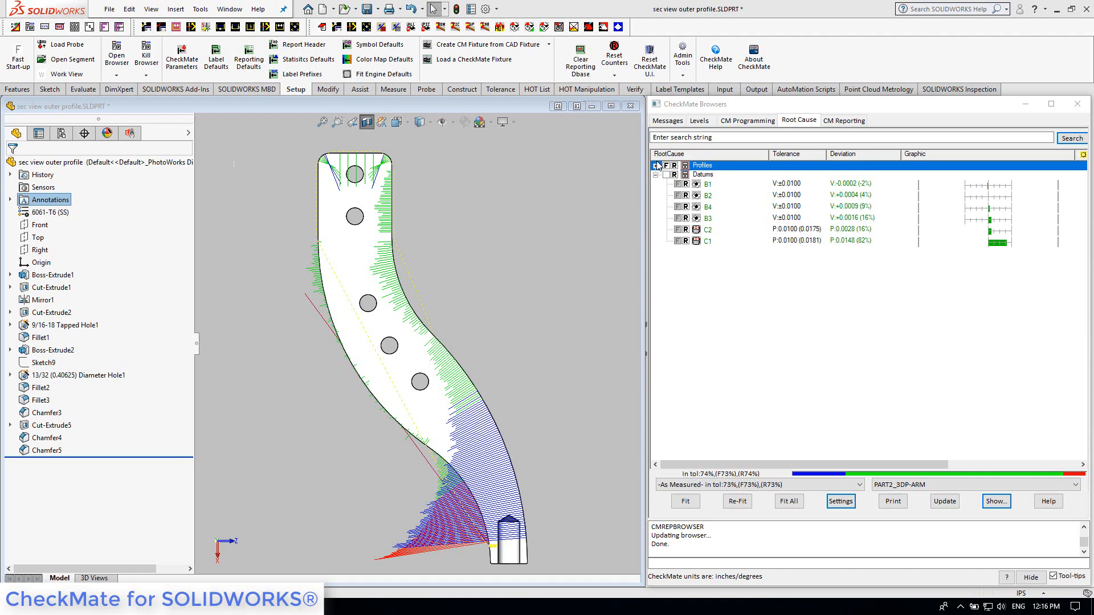
# Collapse the Profiles measurements and best-fit the outer profile to the datums
pyautogui.scroll(-3)
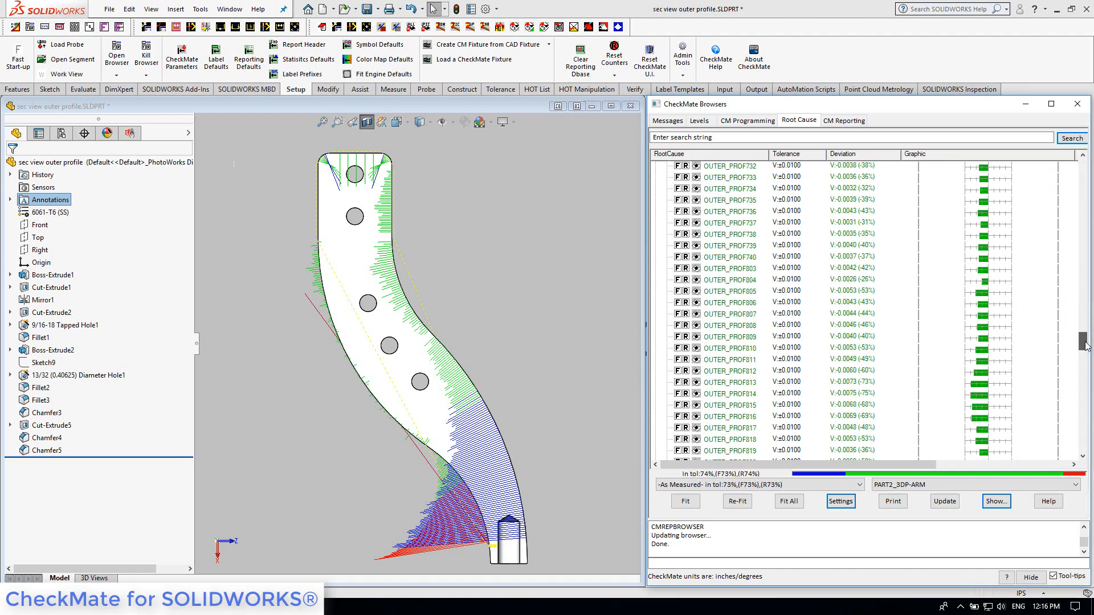
pyautogui.click(685, 501)
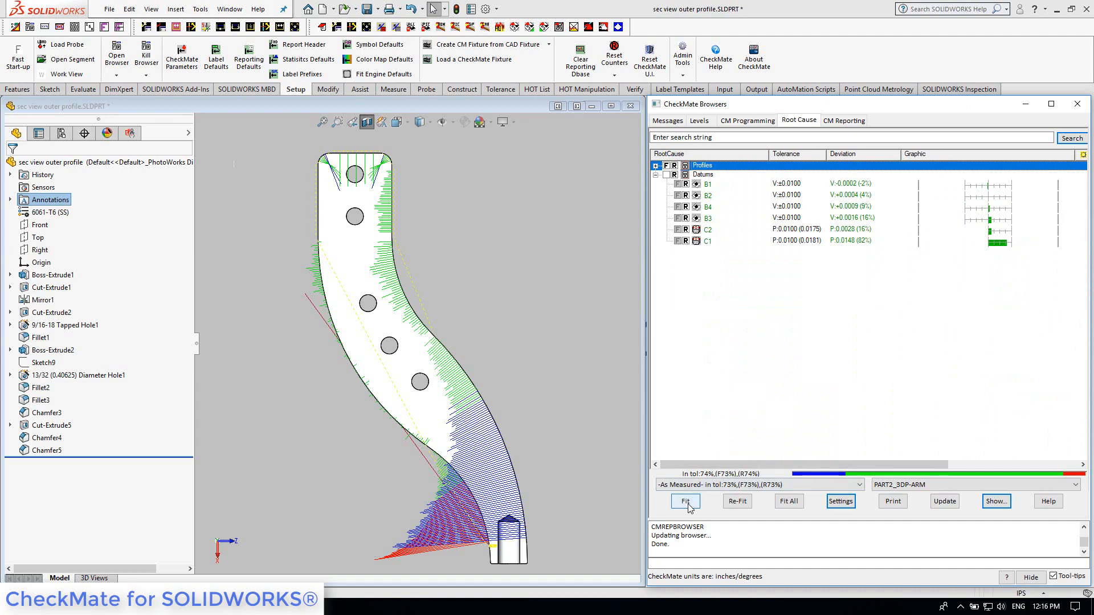
pyautogui.click(685, 502)
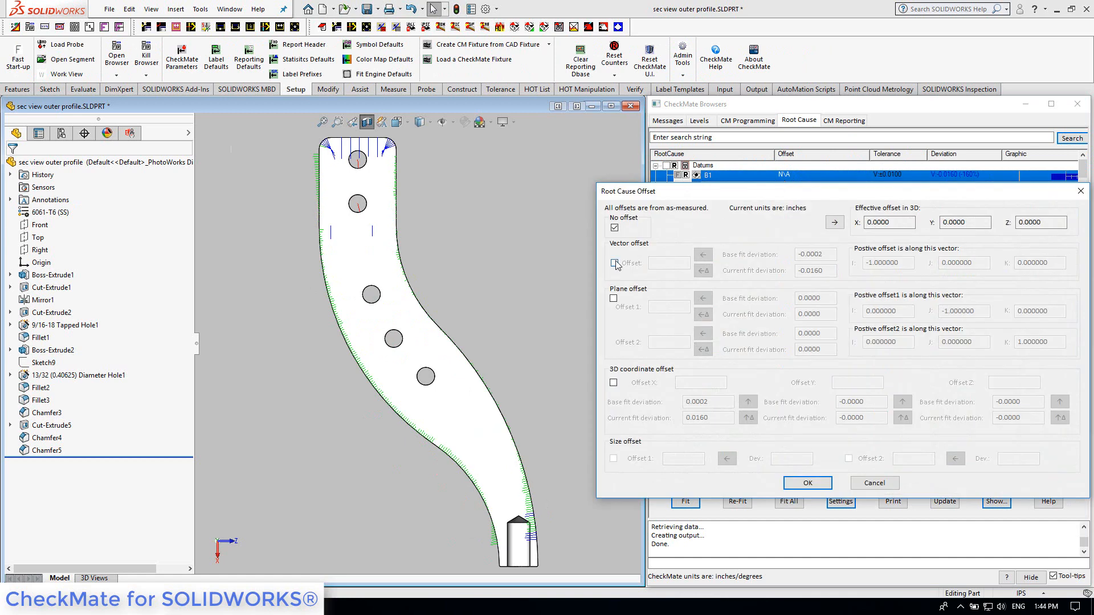
# Enable the 0.0160 vector offset on datum B1 and refit to reach 95% in tolerance
pyautogui.click(614, 262)
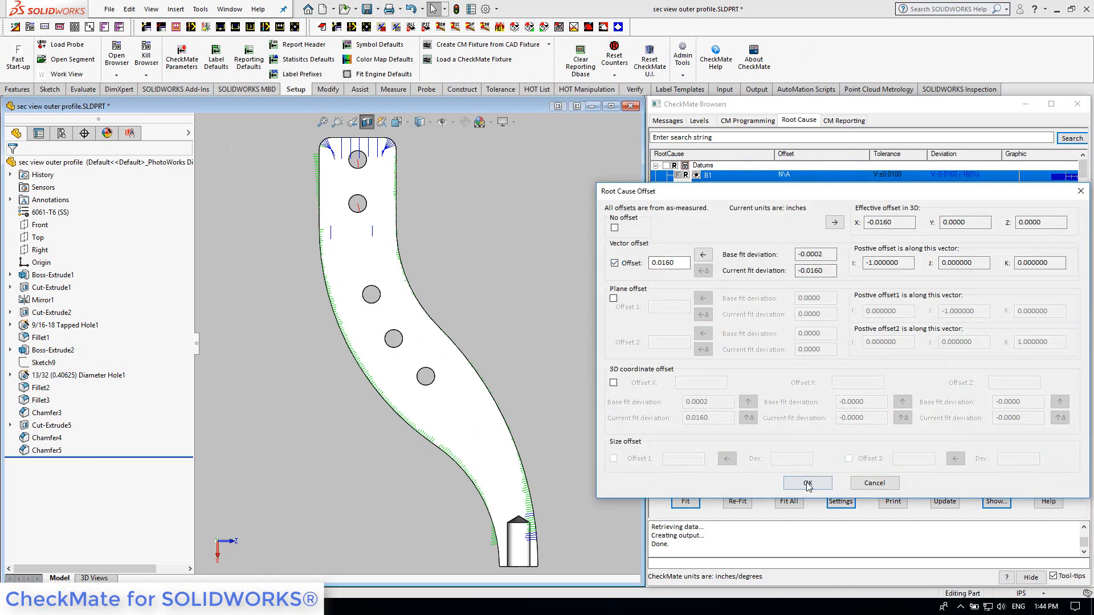
pyautogui.click(807, 483)
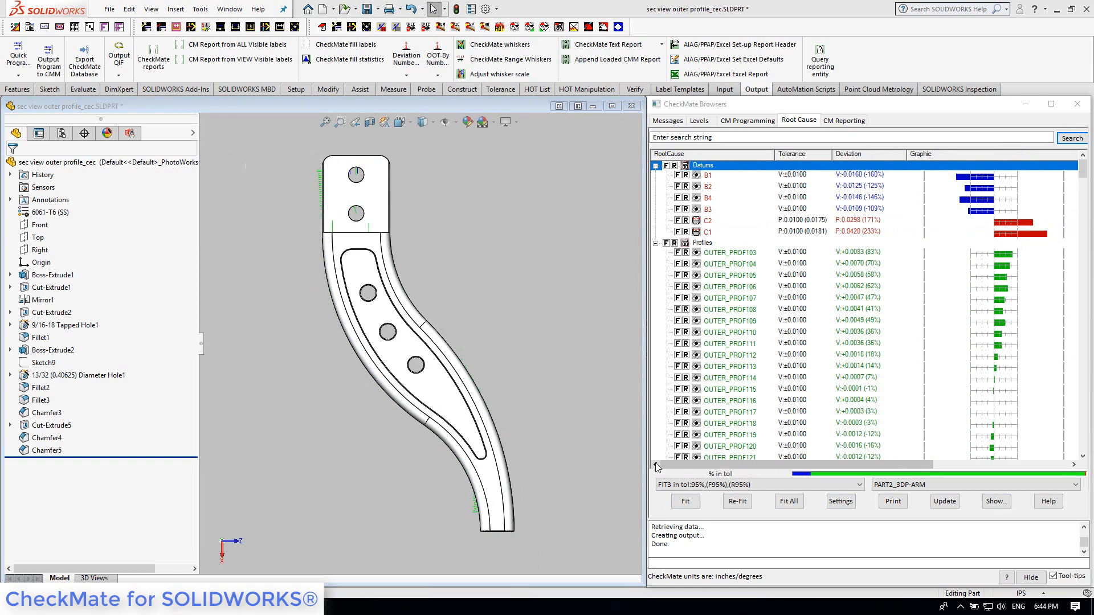
pyautogui.moveTo(839, 123)
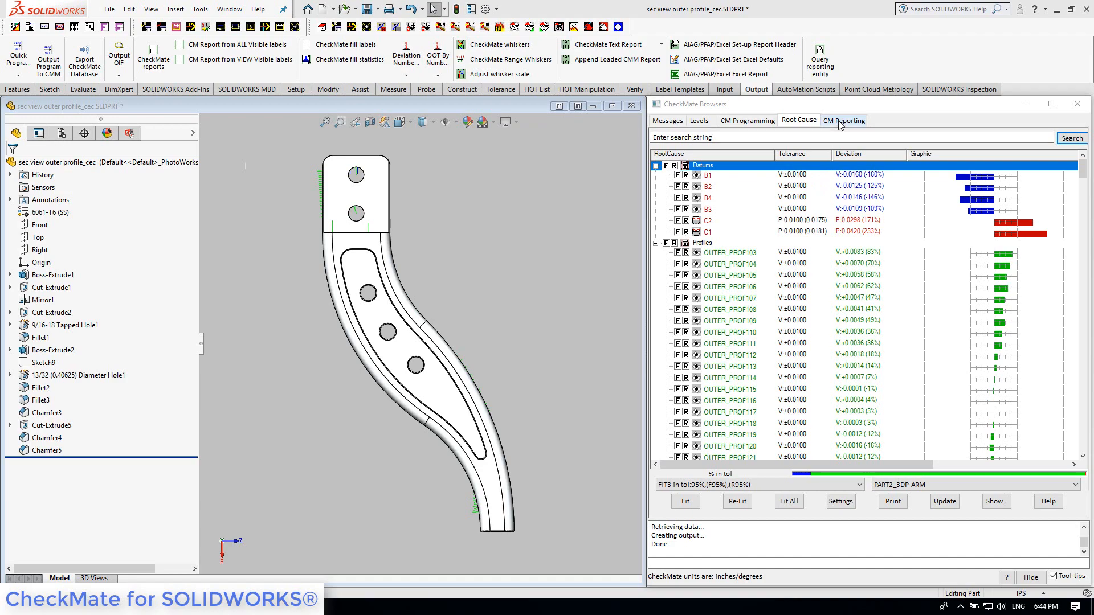
# Show the CM Reporting inspection report and scroll through the feature deviations and pass flags
pyautogui.click(843, 121)
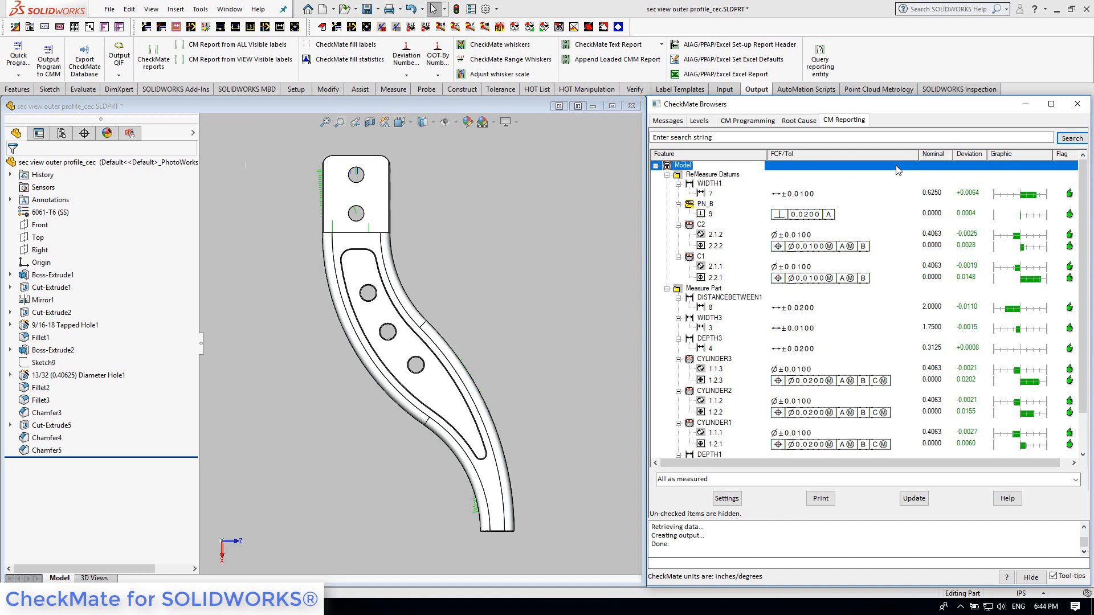
pyautogui.scroll(-3)
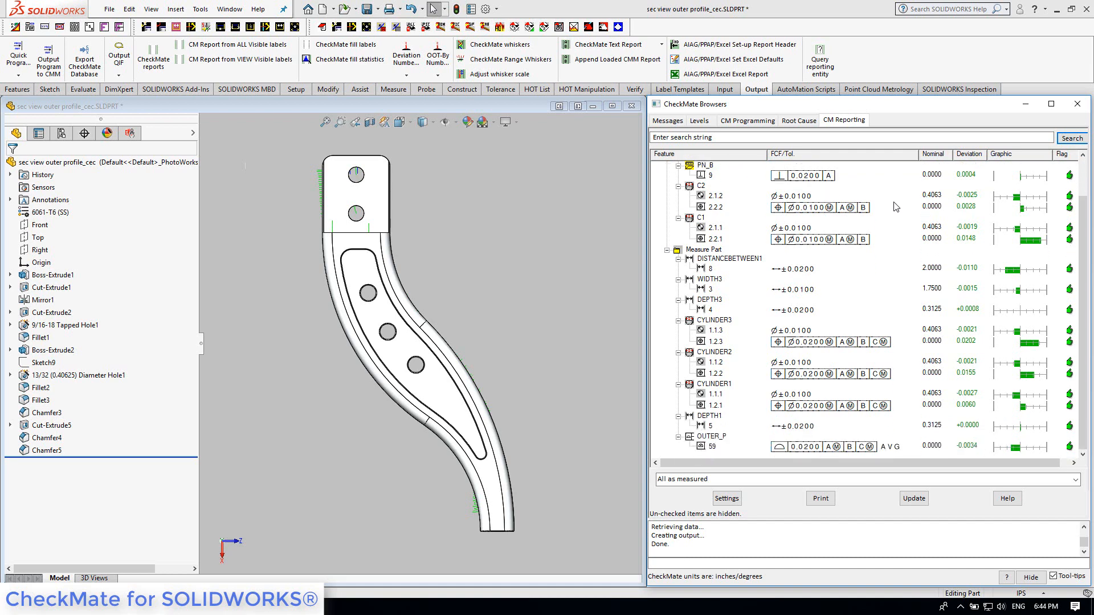